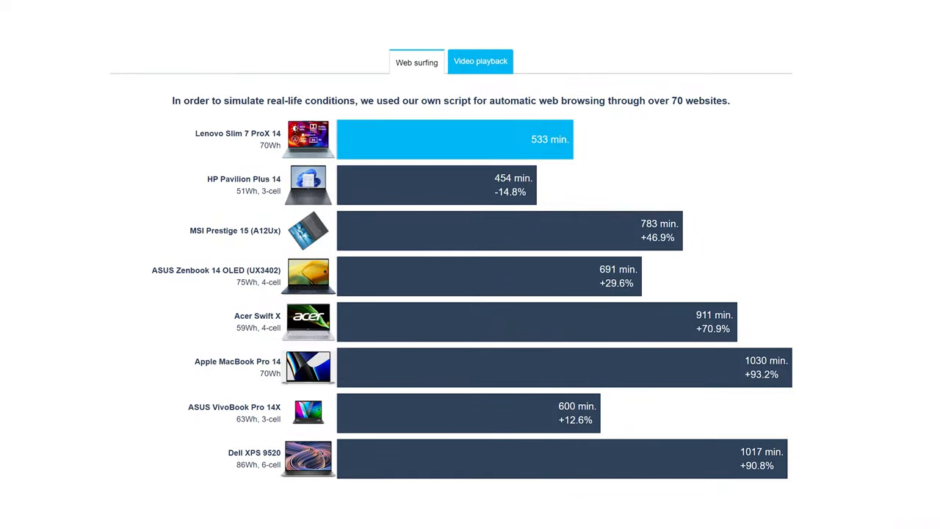
click(479, 62)
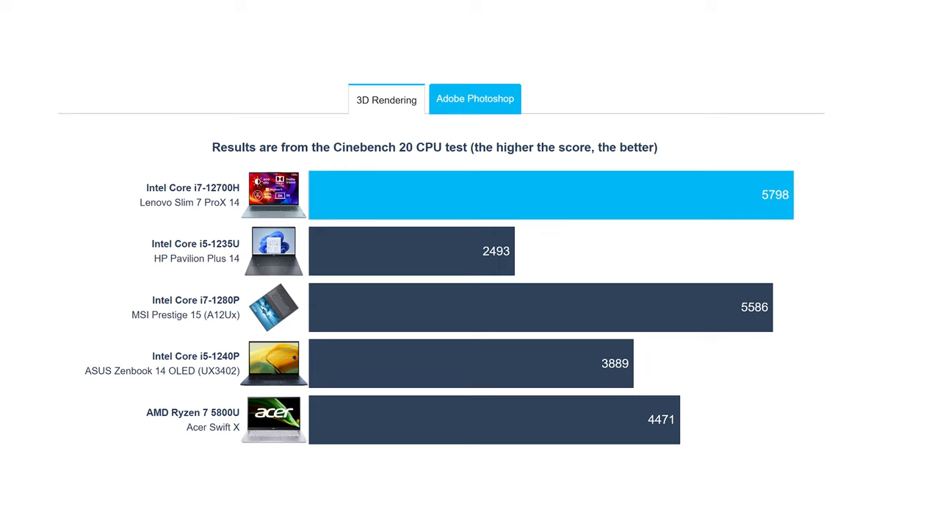
click(474, 99)
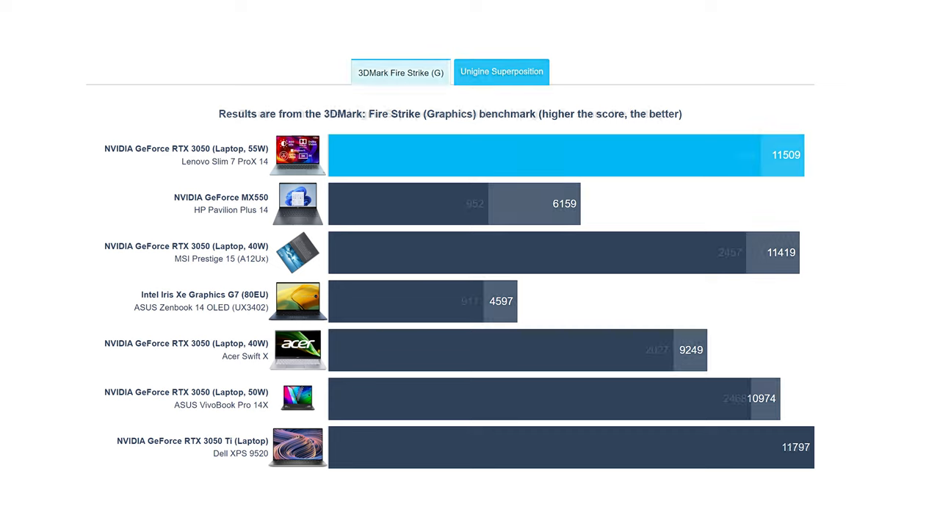
click(503, 71)
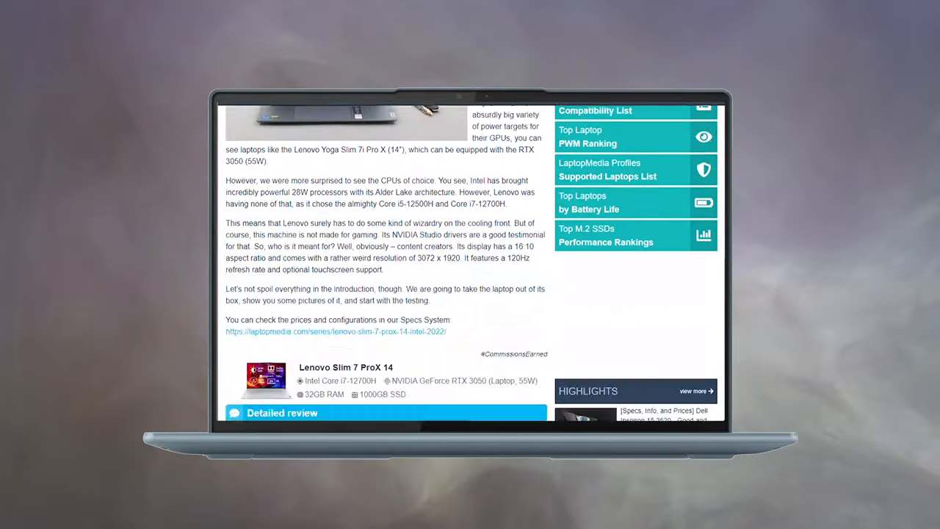
scroll(down, 3)
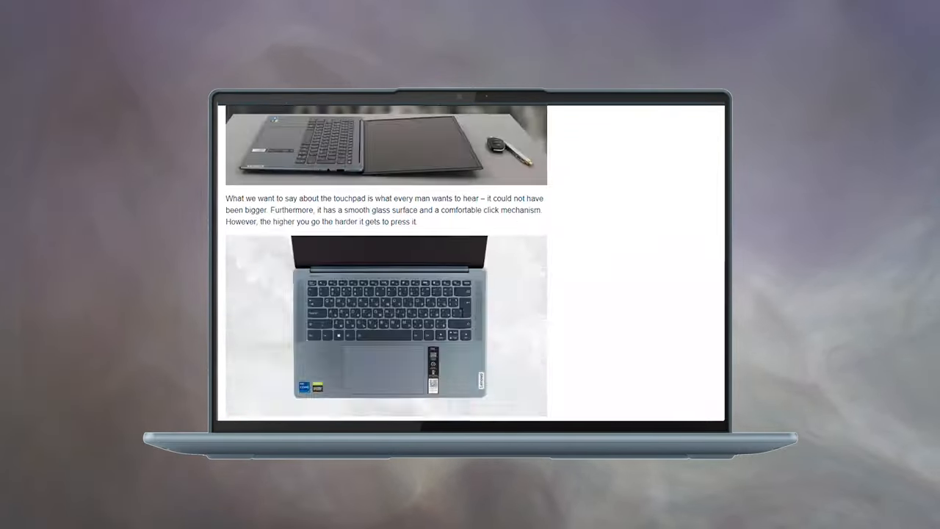
scroll(down, 3)
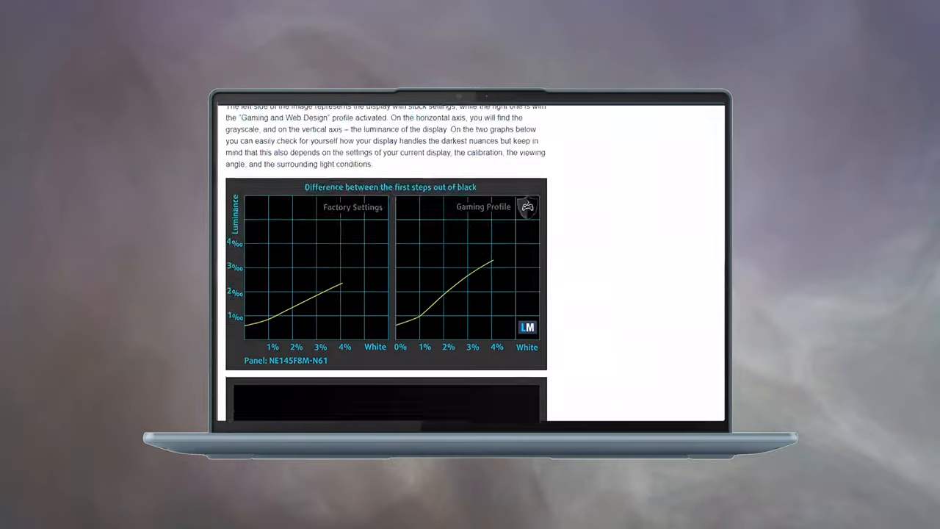
scroll(down, 3)
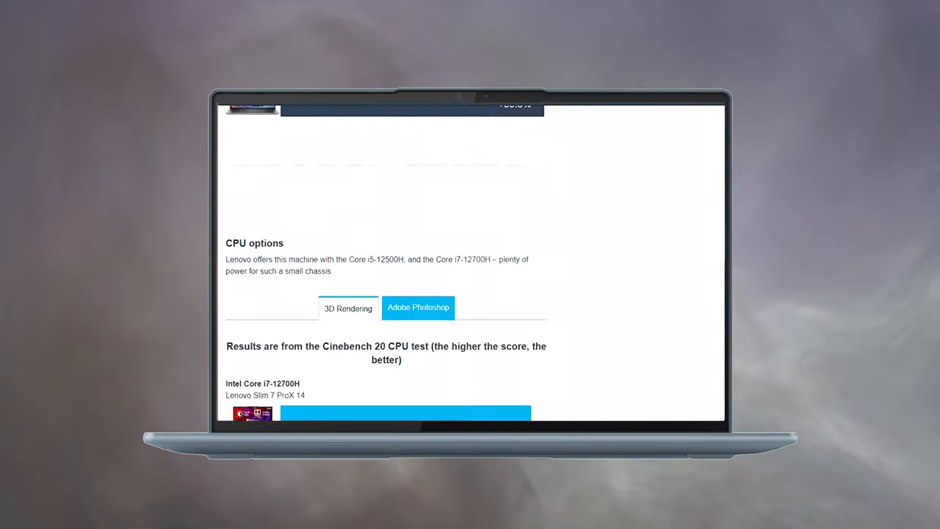